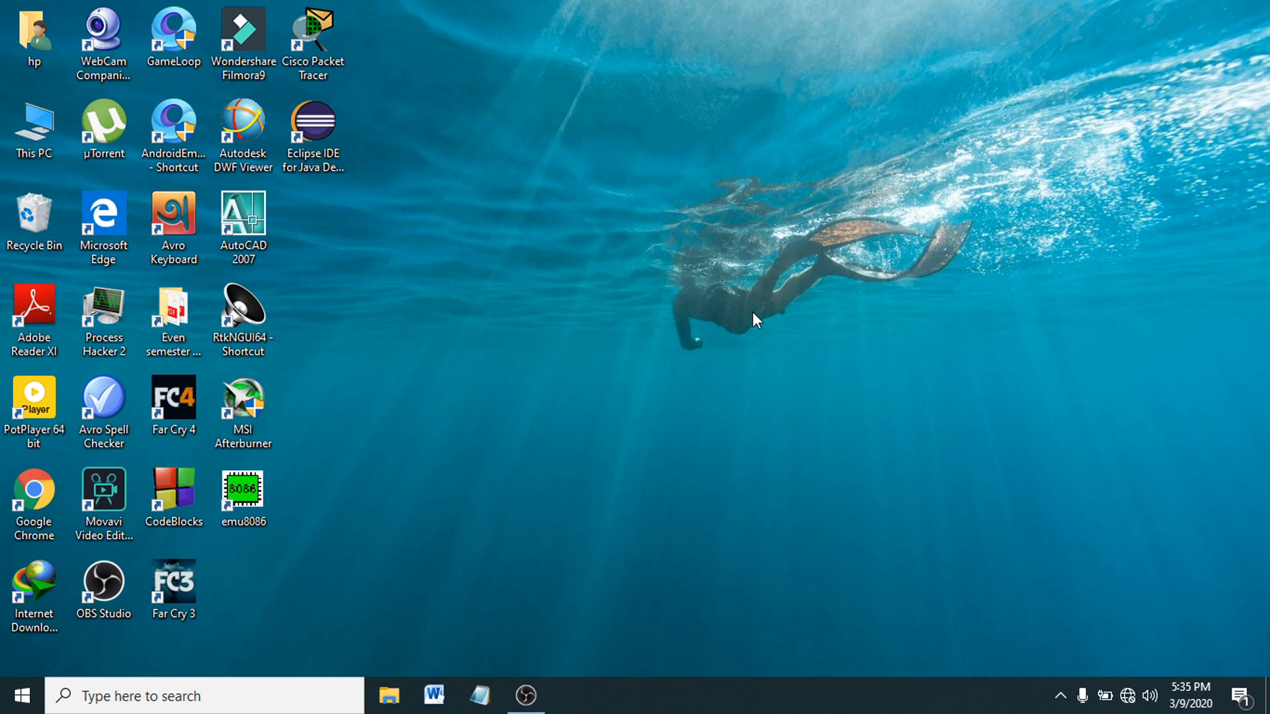
{"action": "mouse_move", "coordinate": [634, 294]}
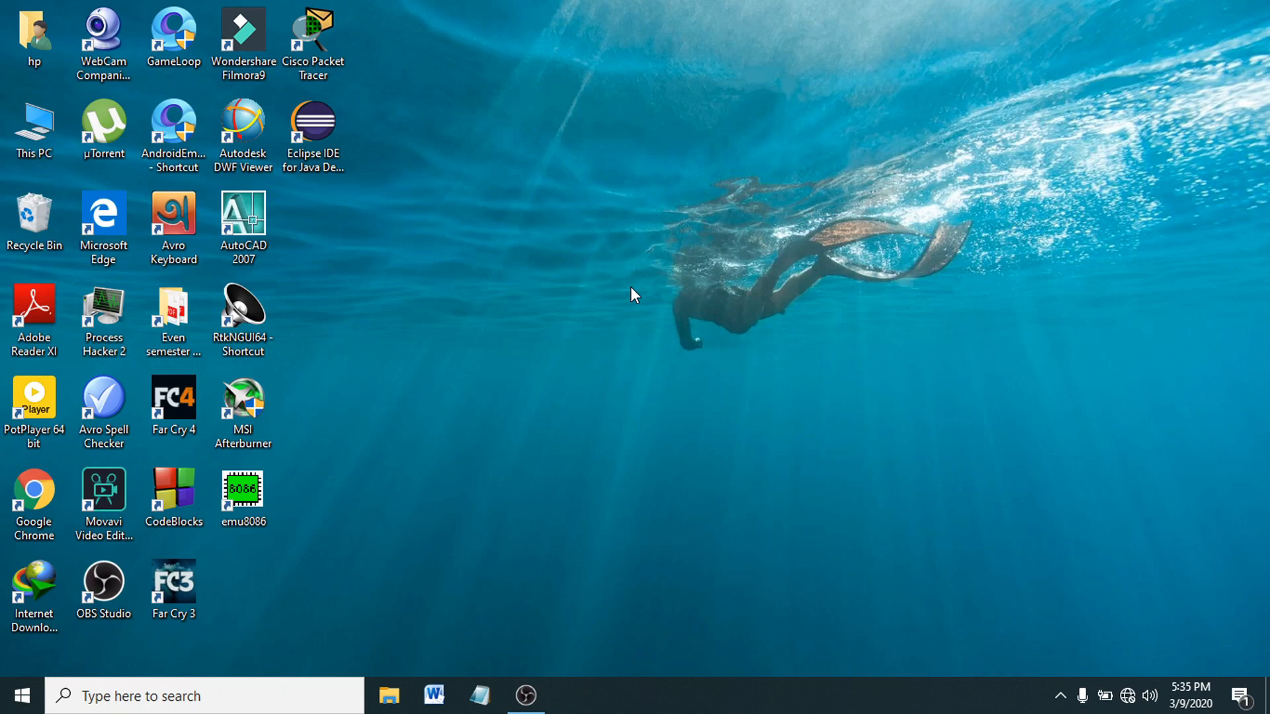
{"action": "mouse_move", "coordinate": [122, 658]}
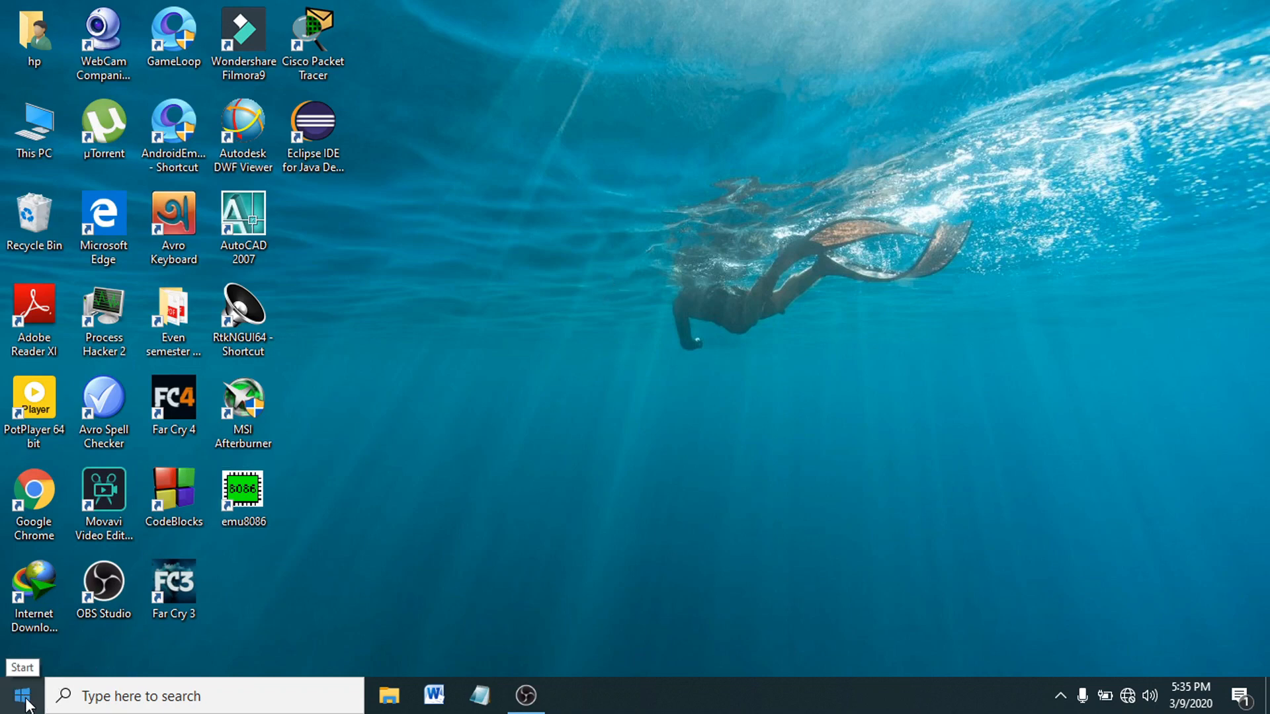
From the Start menu, open Windows Settings and go to the Devices category
{"action": "left_click", "coordinate": [18, 696]}
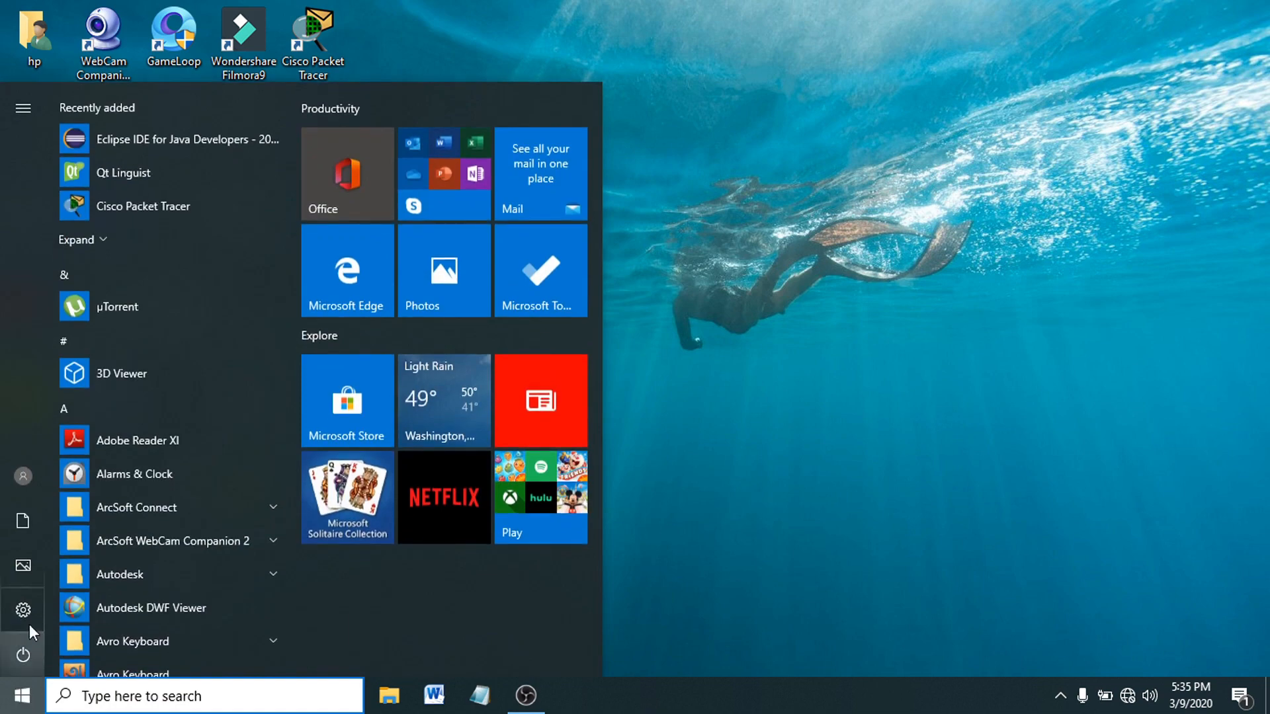
{"action": "left_click", "coordinate": [22, 609]}
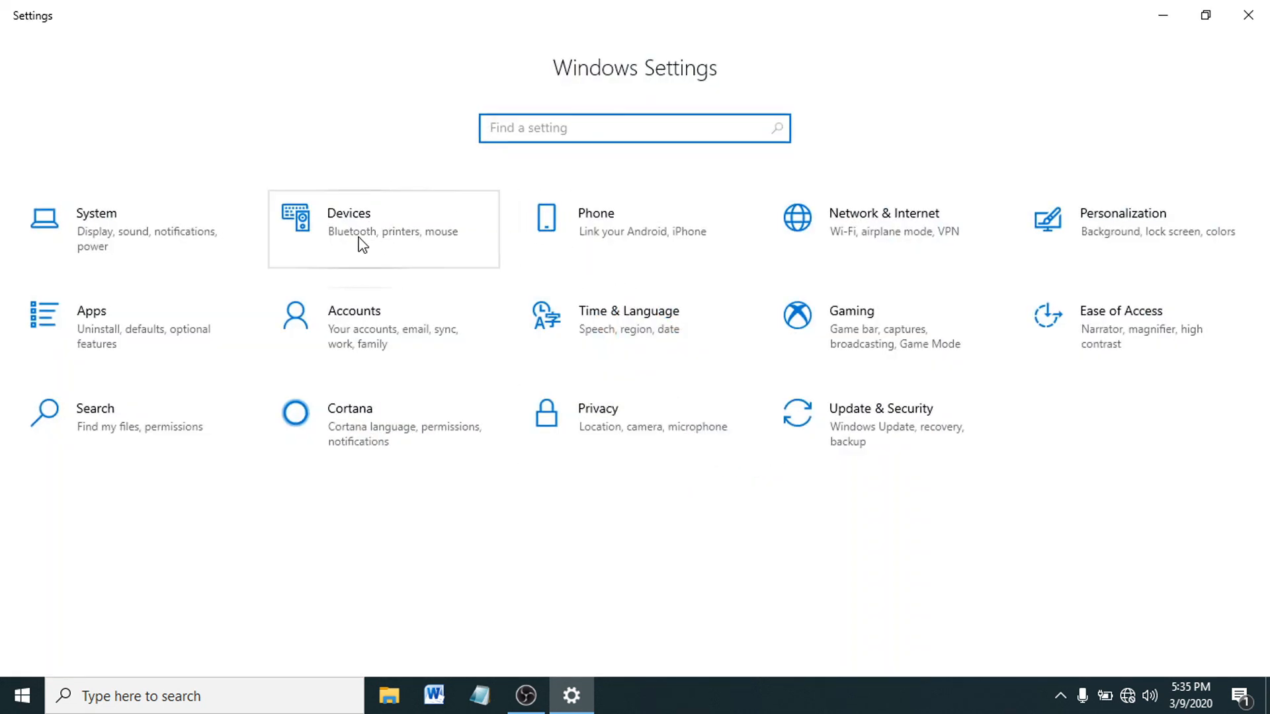
{"action": "mouse_move", "coordinate": [361, 234]}
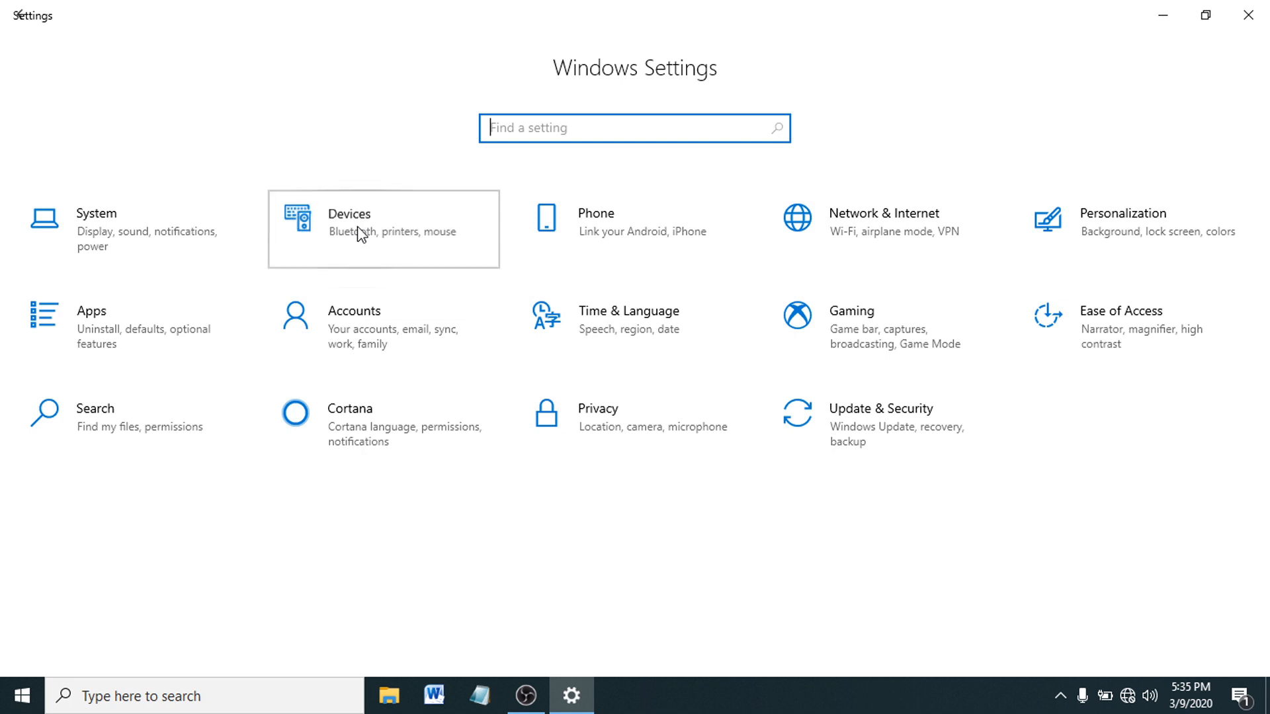
{"action": "left_click", "coordinate": [361, 229]}
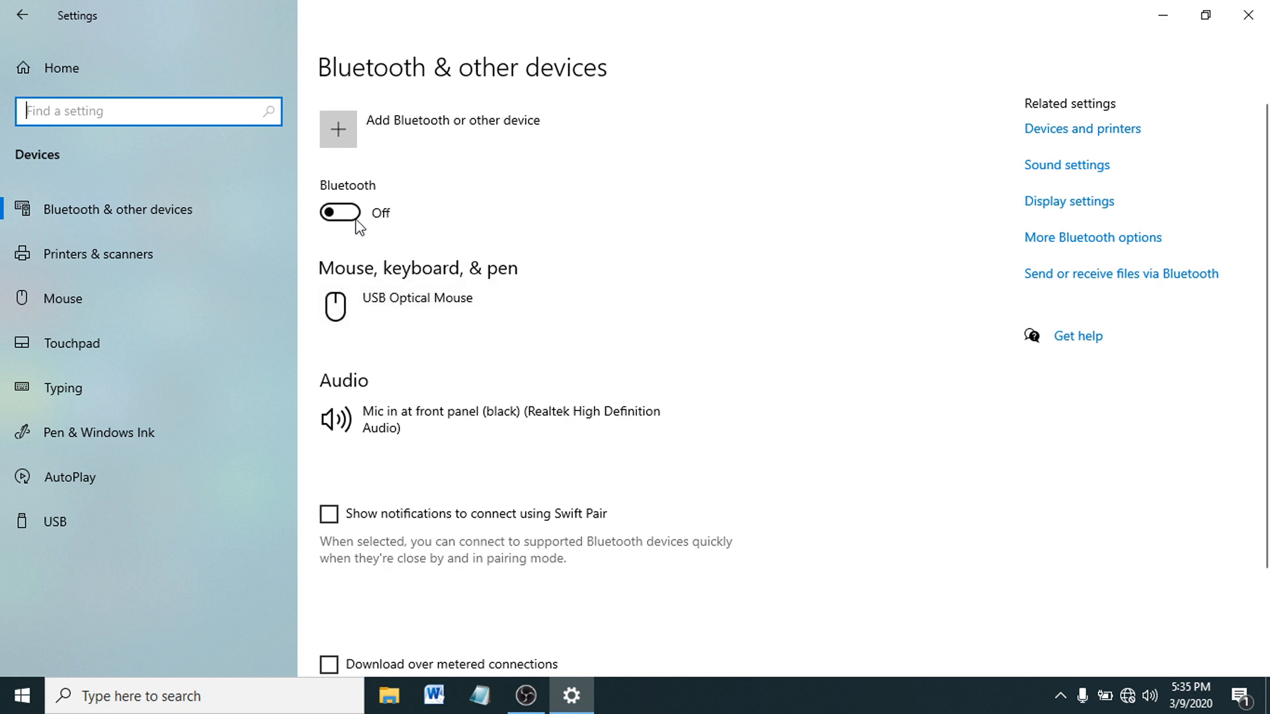
{"action": "mouse_move", "coordinate": [405, 296]}
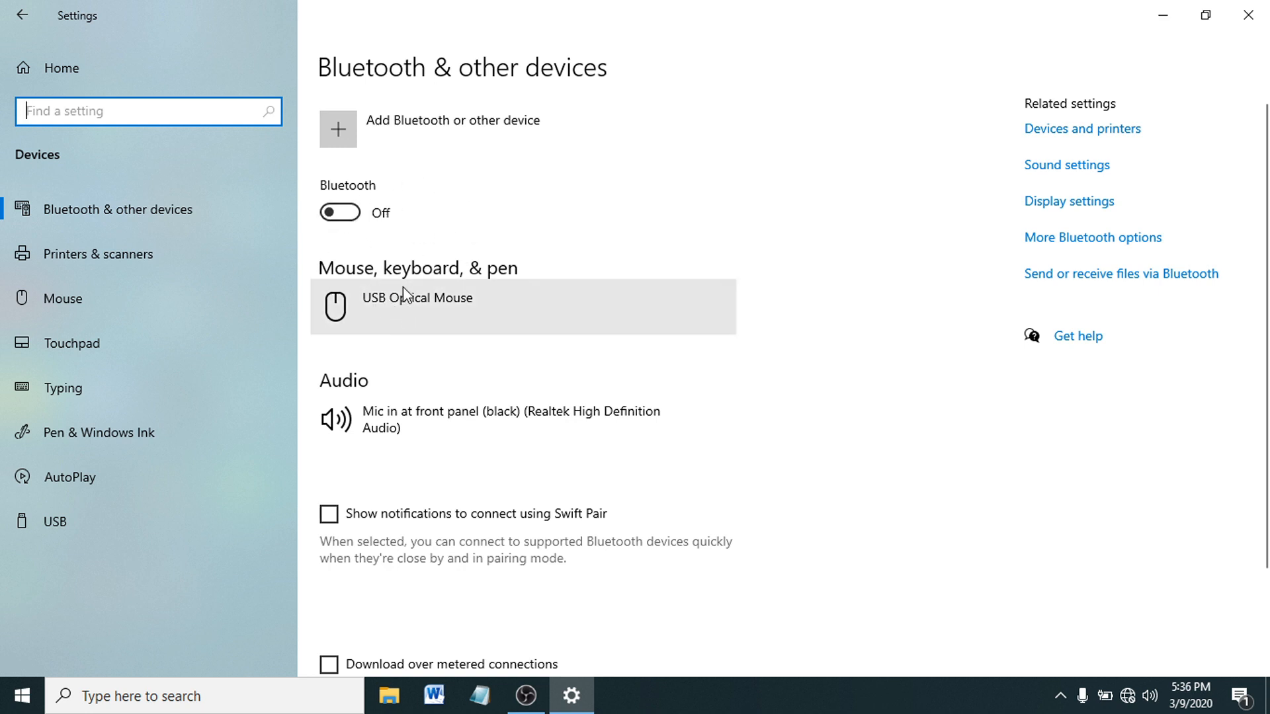
{"action": "mouse_move", "coordinate": [357, 214]}
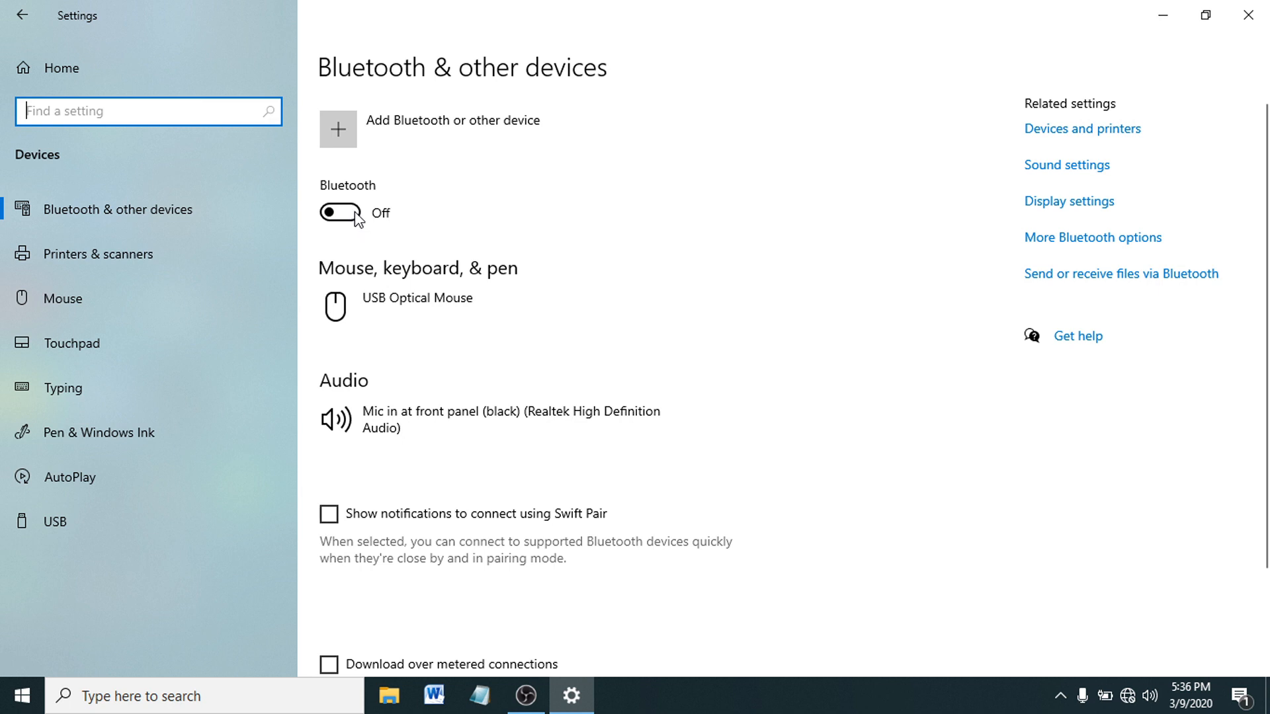
Switch the Bluetooth toggle On on the Bluetooth & other devices page
{"action": "left_click", "coordinate": [339, 212]}
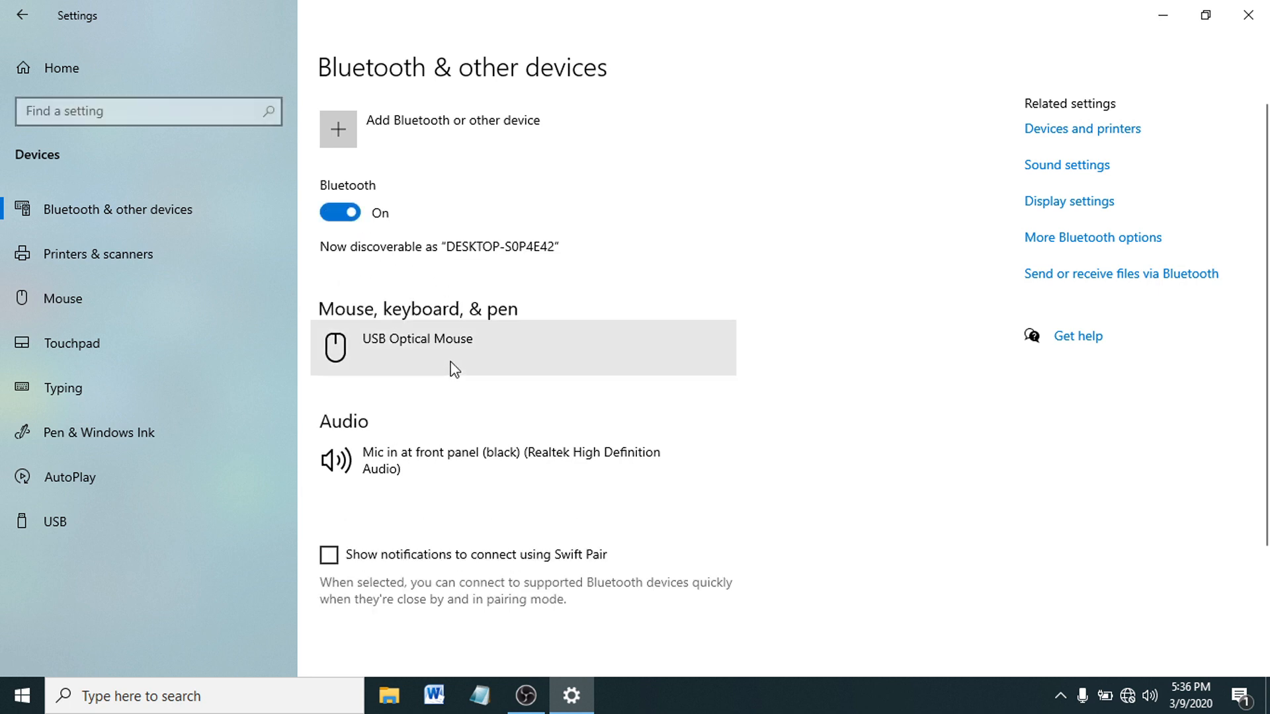
{"action": "mouse_move", "coordinate": [392, 351]}
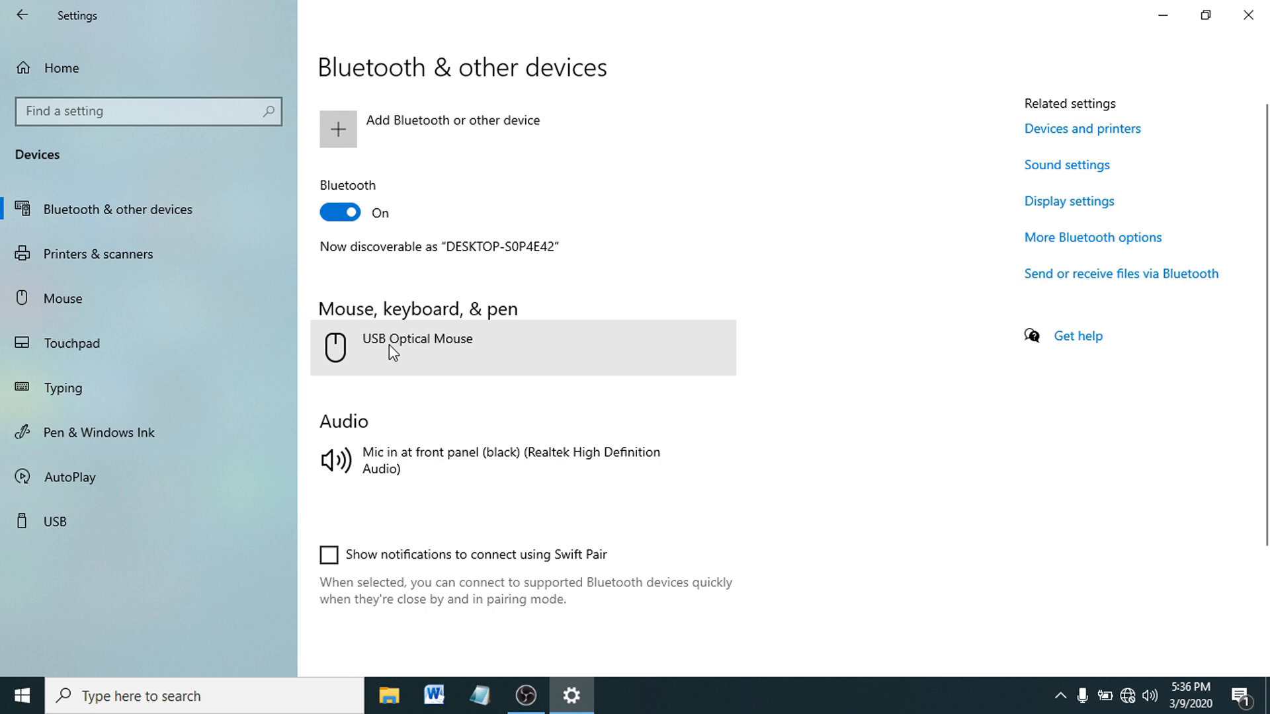
{"action": "scroll", "scroll_direction": "down", "scroll_amount": 3}
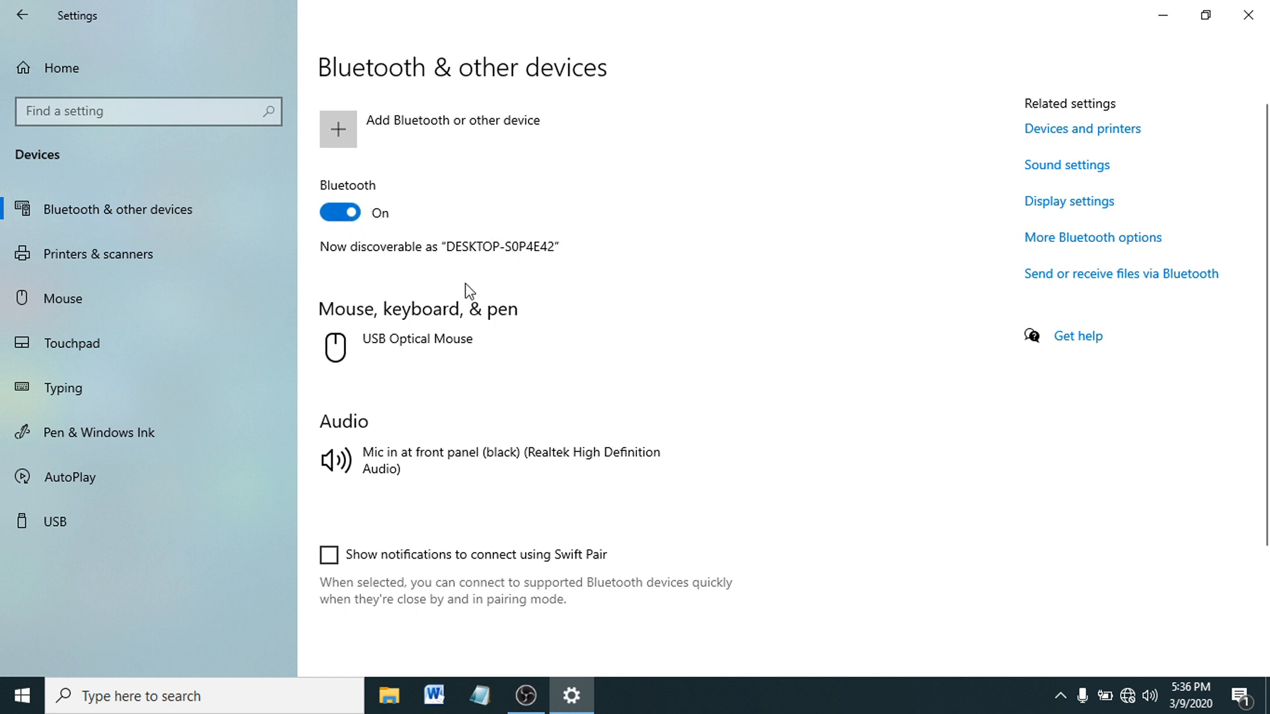
{"action": "mouse_move", "coordinate": [496, 293]}
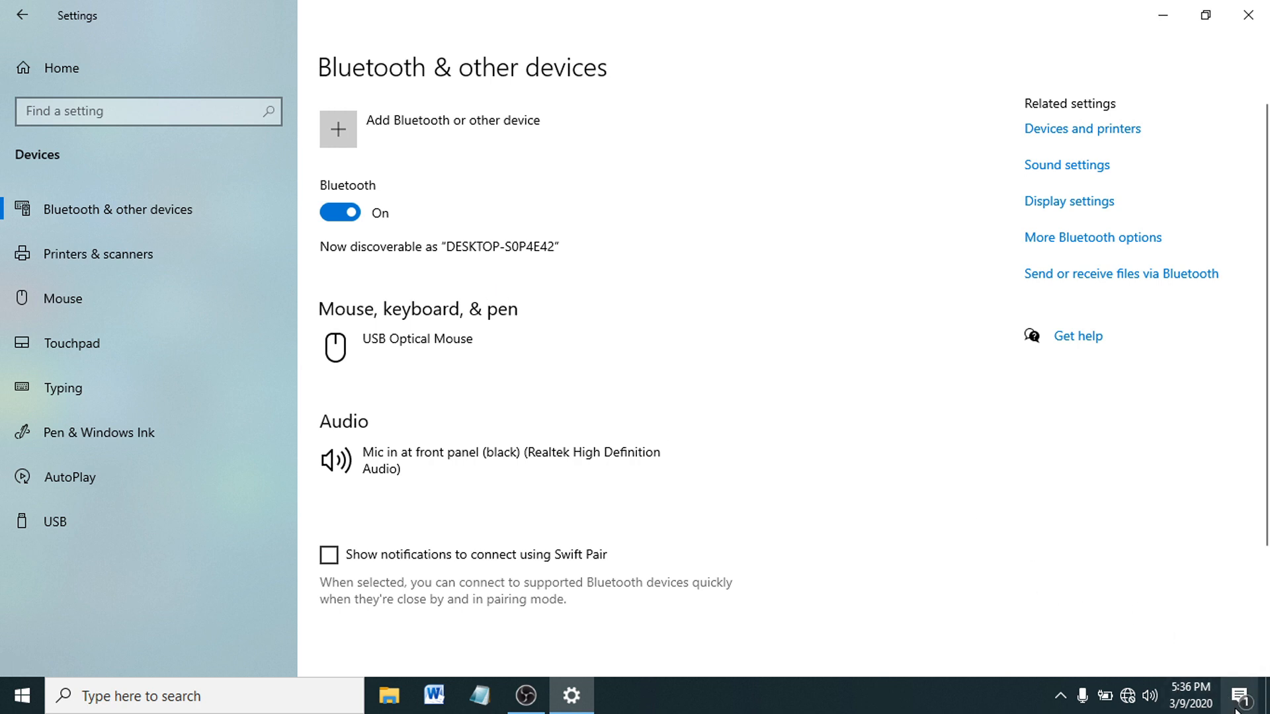
{"action": "mouse_move", "coordinate": [1227, 660]}
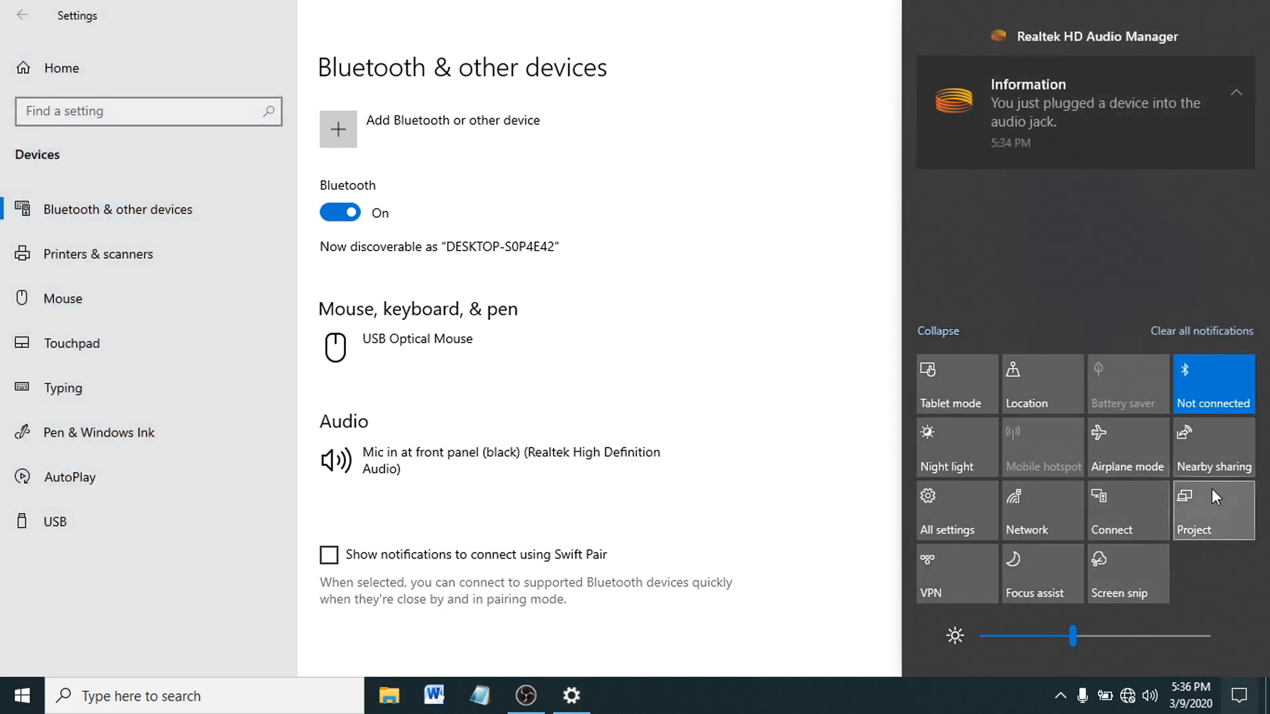
{"action": "mouse_move", "coordinate": [1212, 383]}
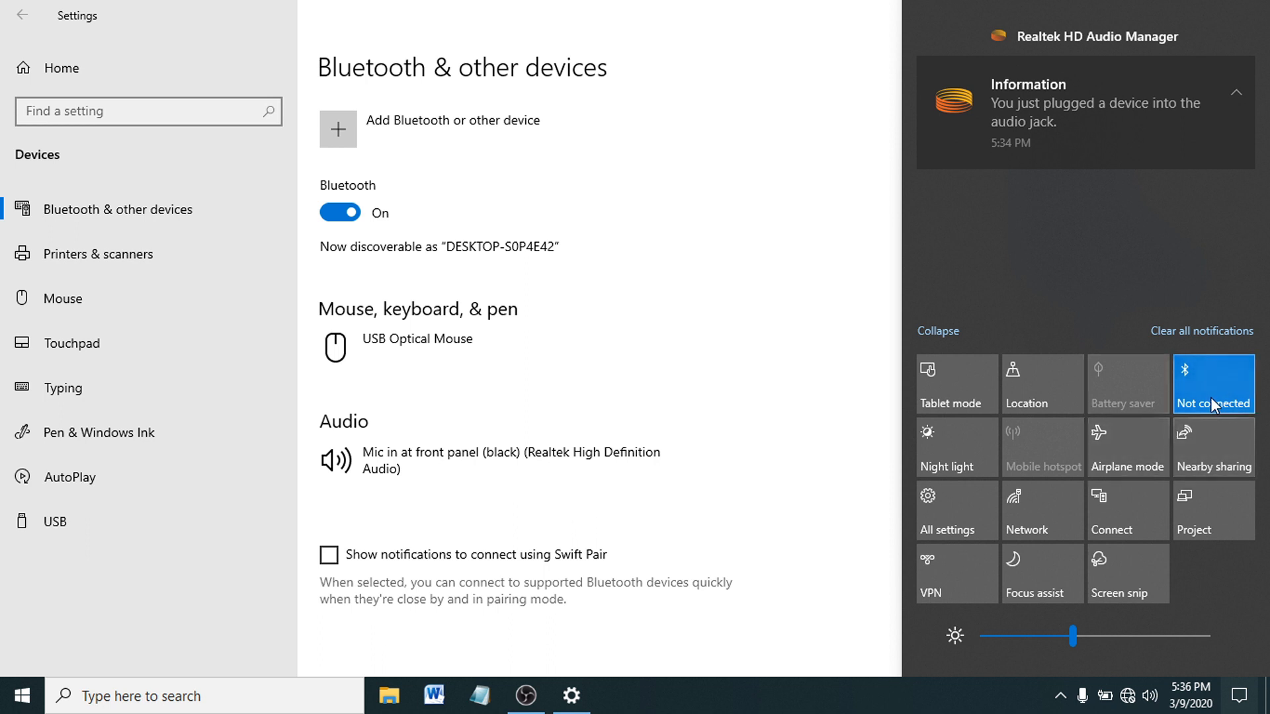
{"action": "mouse_move", "coordinate": [526, 237]}
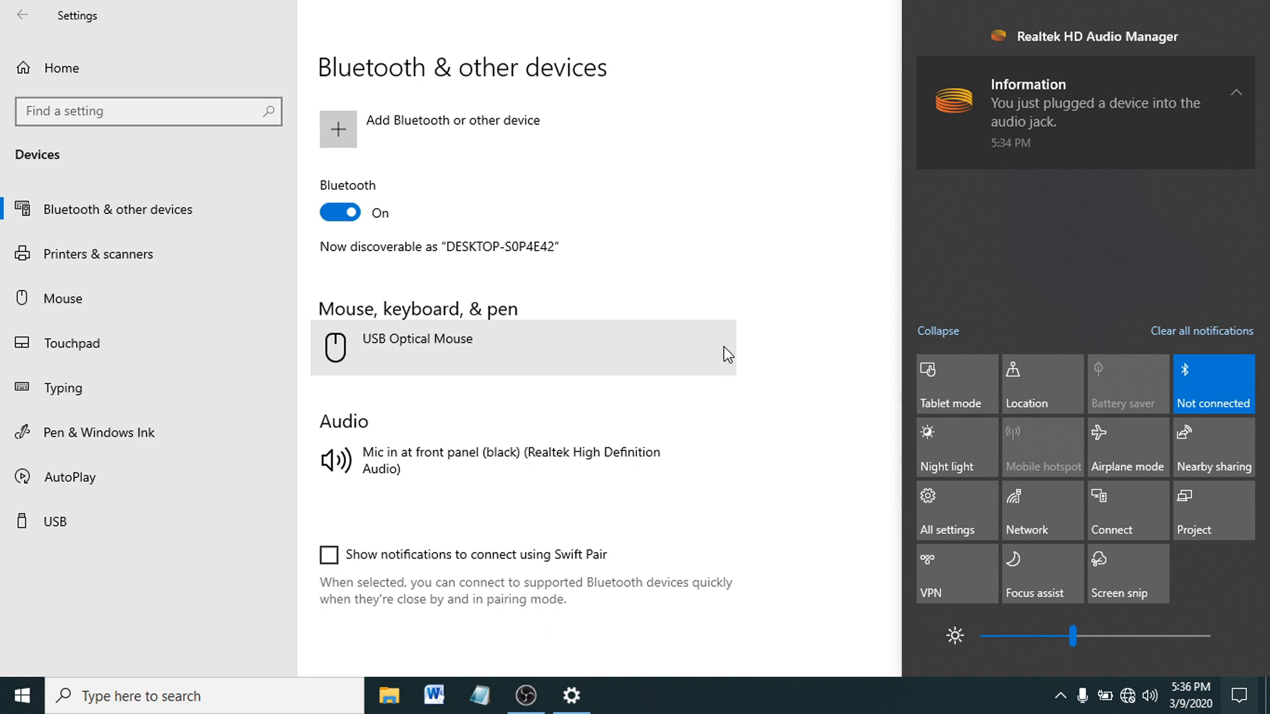
{"action": "left_click", "coordinate": [1256, 695]}
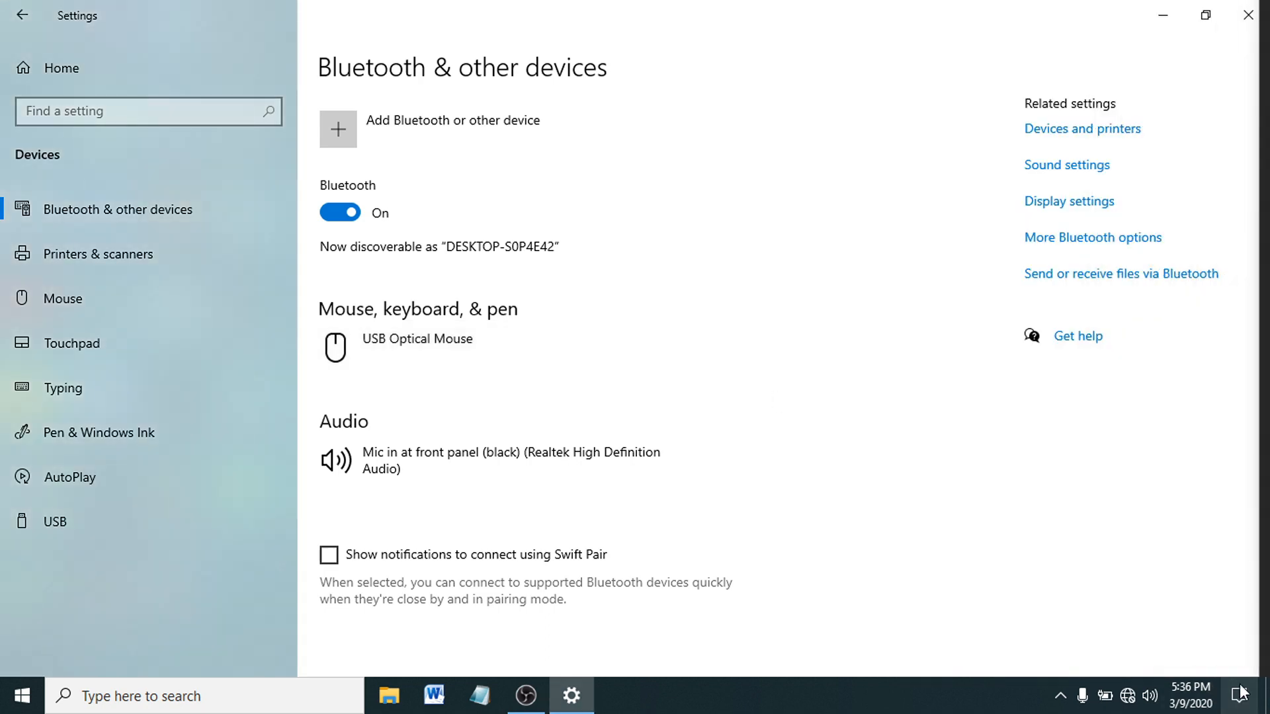